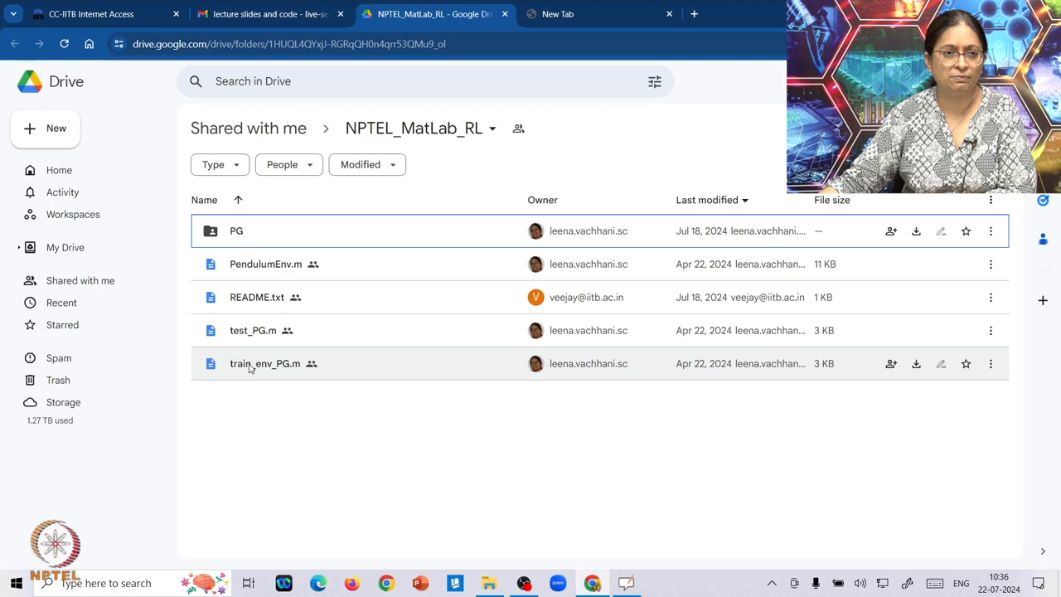
mouse_move(252, 330)
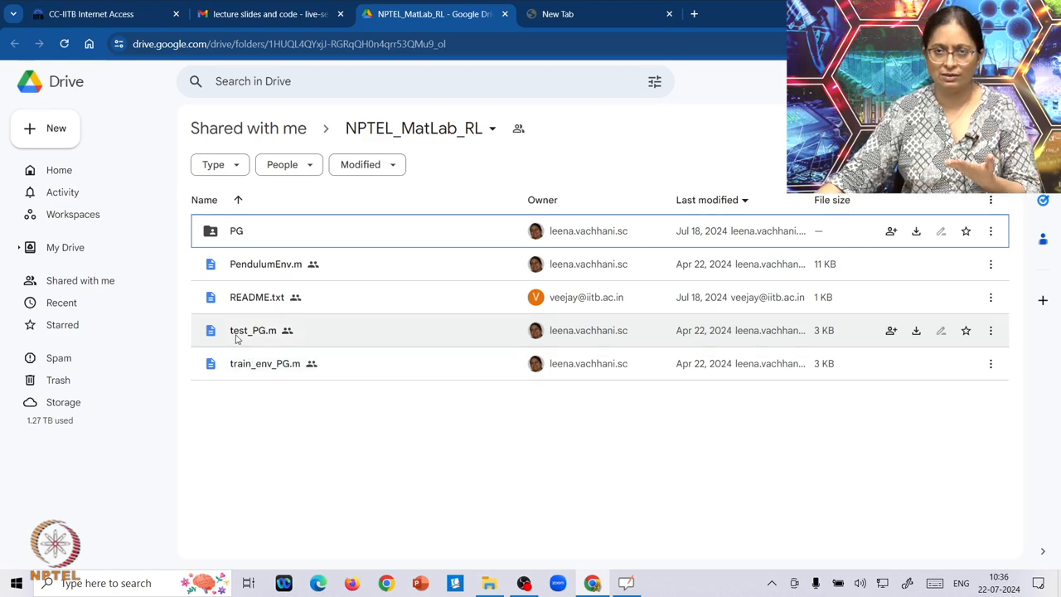
- Open README.txt from the NPTEL_MatLab_RL folder in the Drive preview viewer
left_click(257, 296)
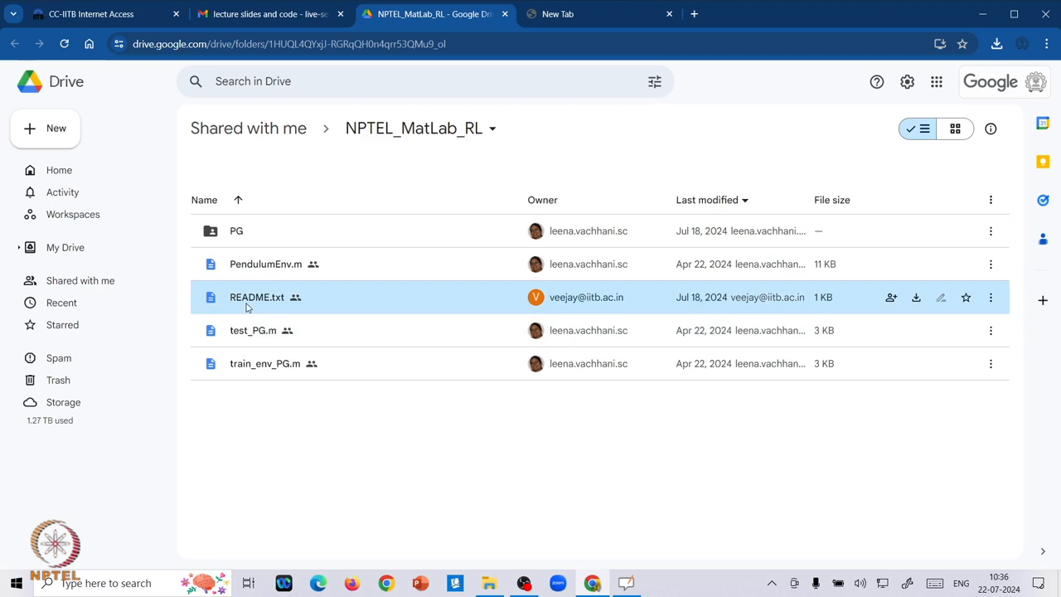
double_click(257, 297)
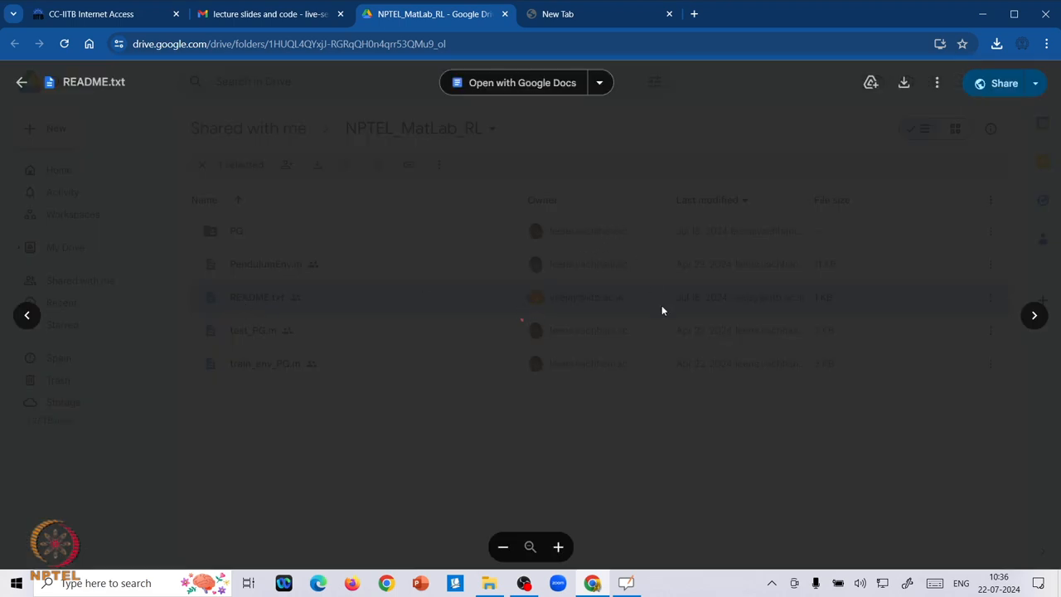
left_click(257, 297)
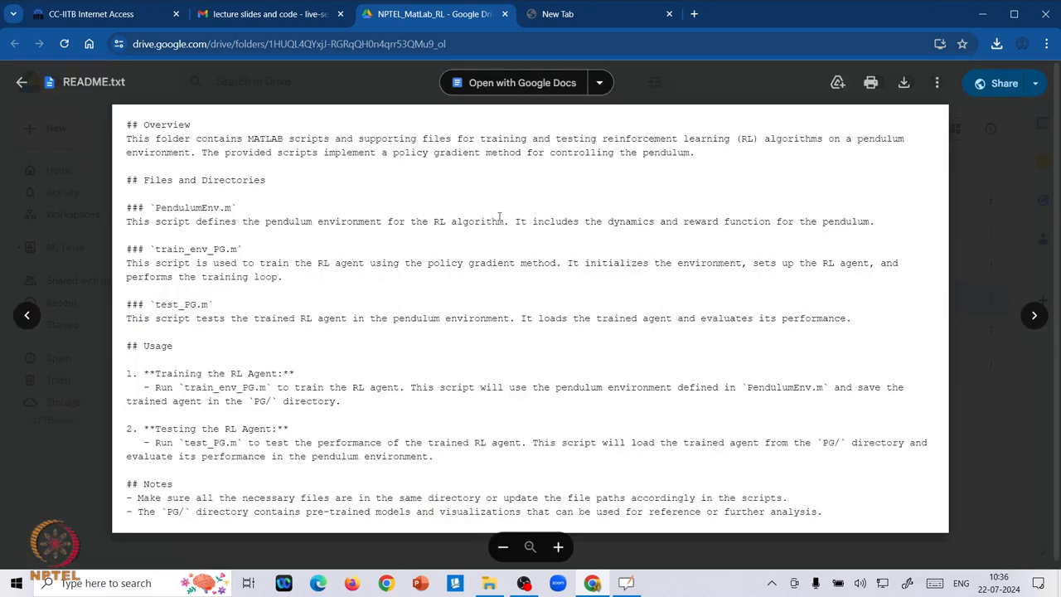
mouse_move(402, 271)
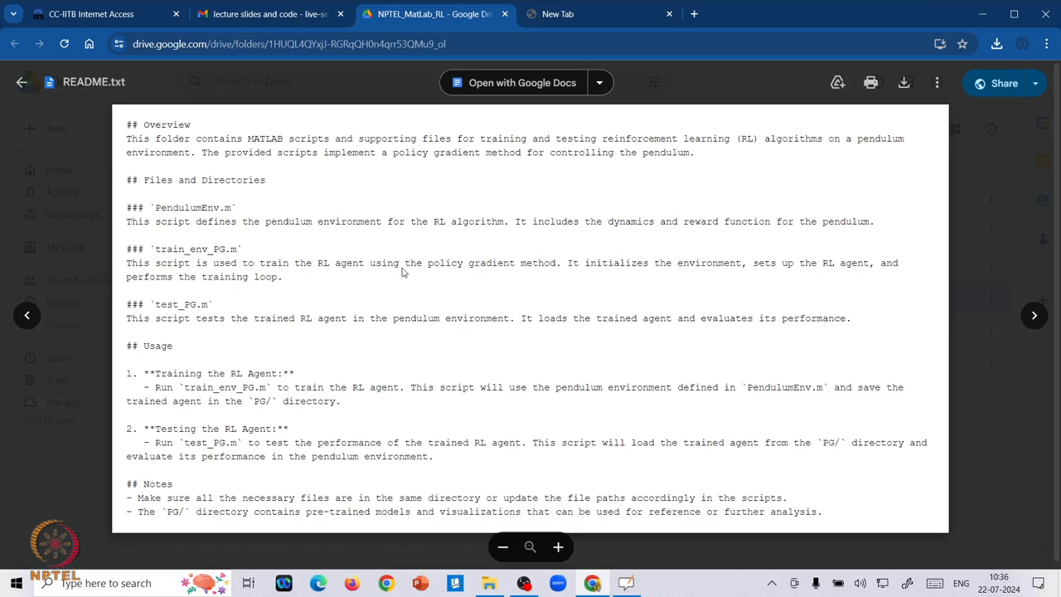
mouse_move(382, 236)
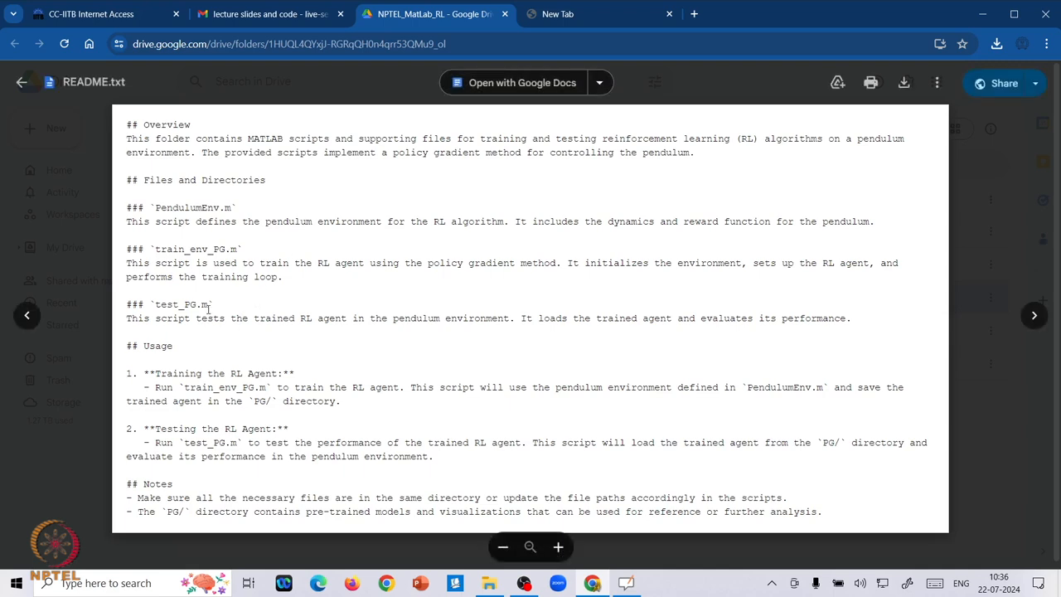
mouse_move(208, 315)
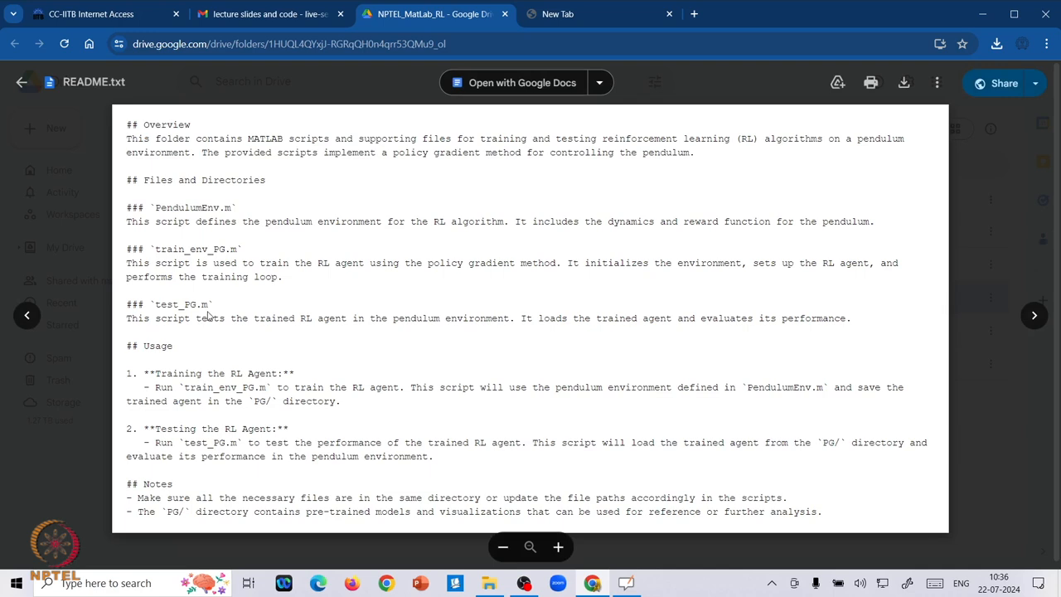
mouse_move(338, 312)
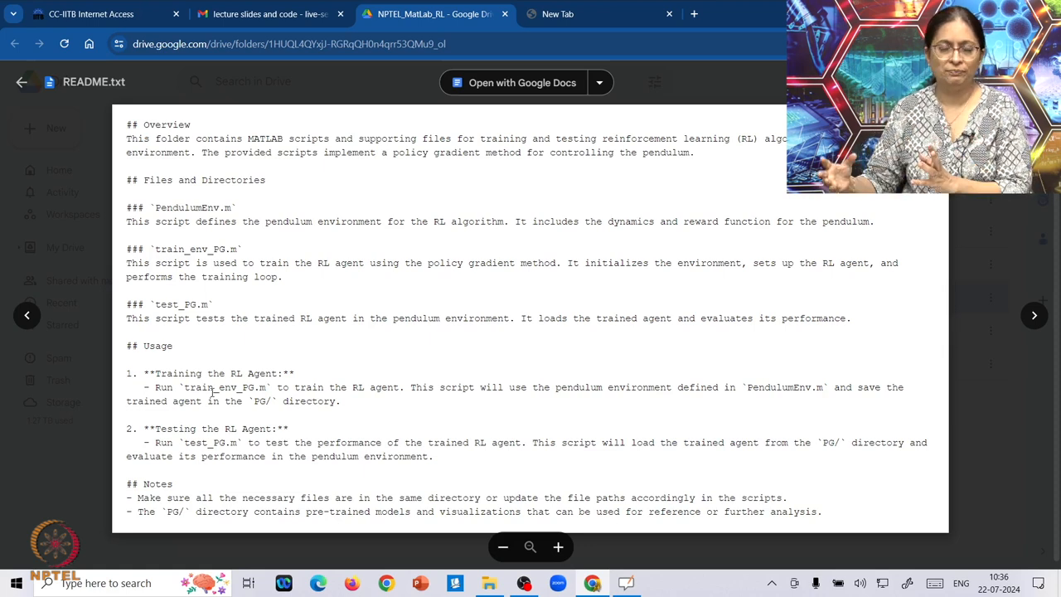
mouse_move(249, 399)
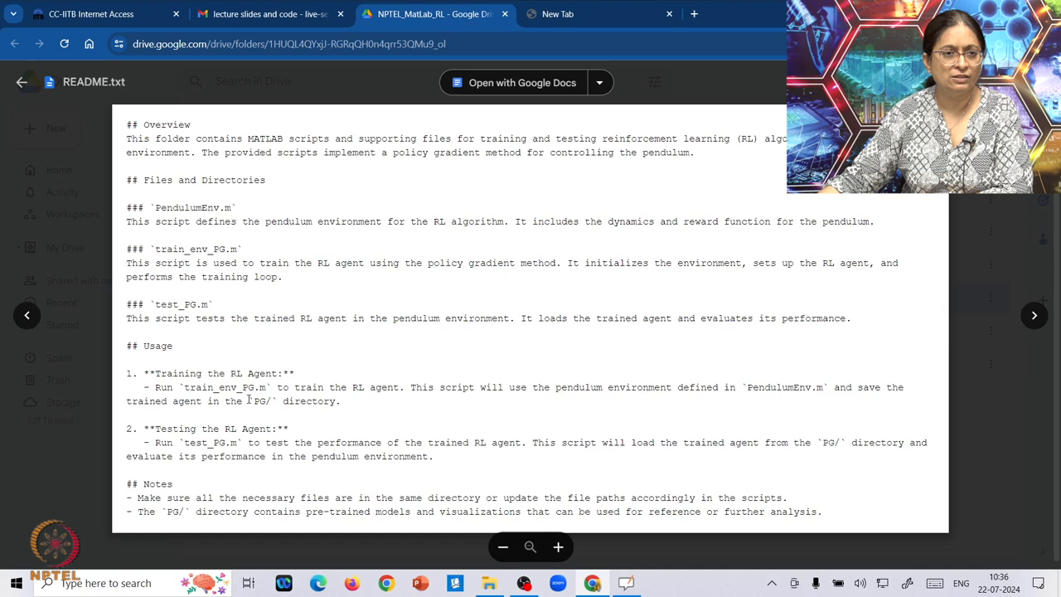